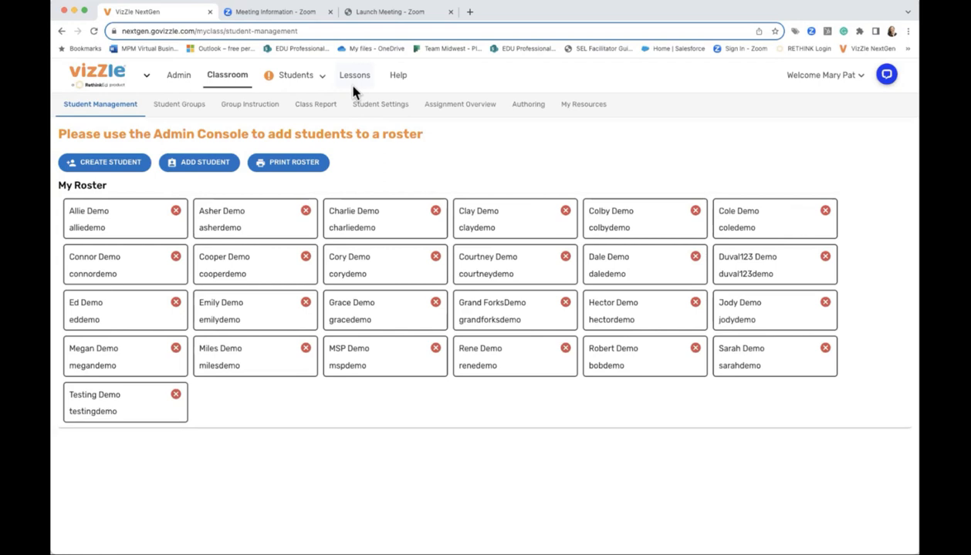
pyautogui.moveTo(365, 85)
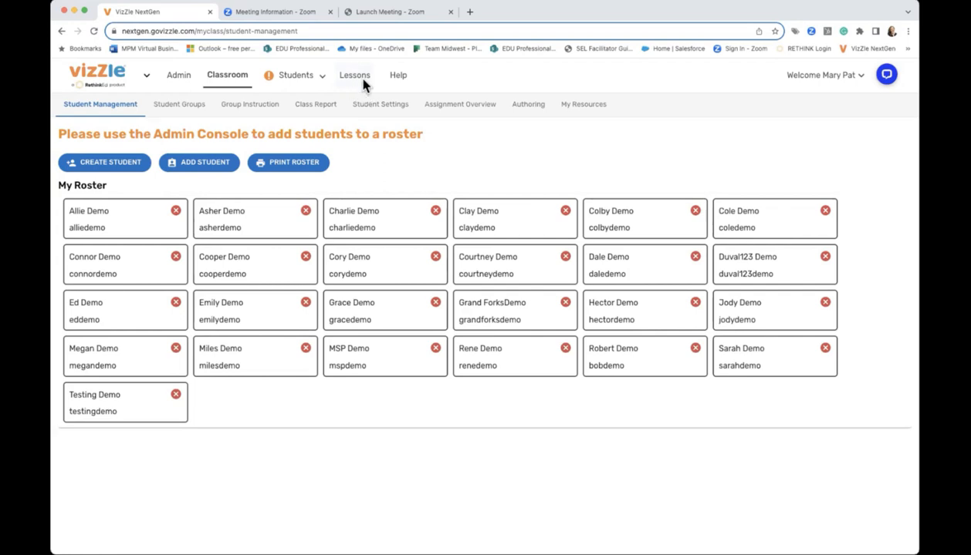
# - Open the Lessons page from the top navigation bar
pyautogui.click(354, 75)
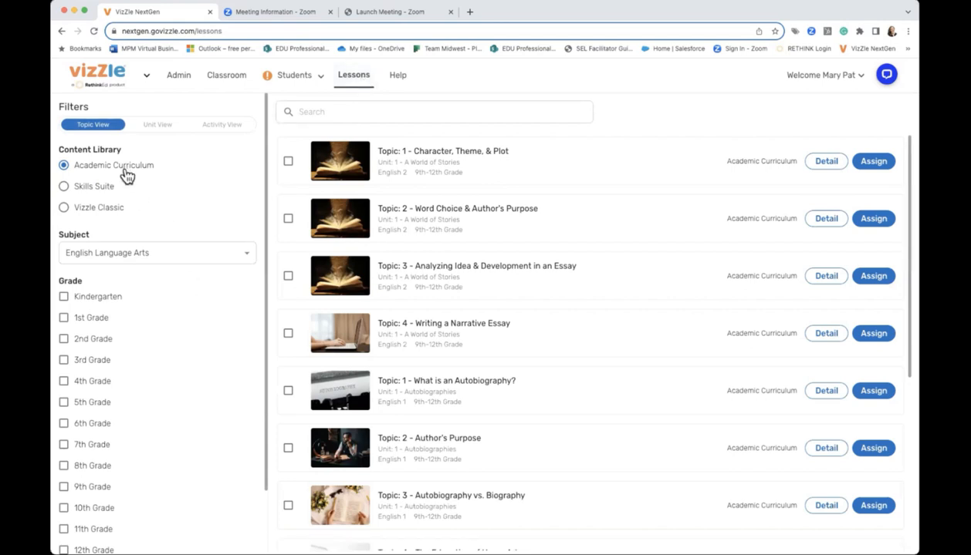
# - Filter lessons to Math and 1st Grade in Unit View, then scroll through the units
pyautogui.click(157, 252)
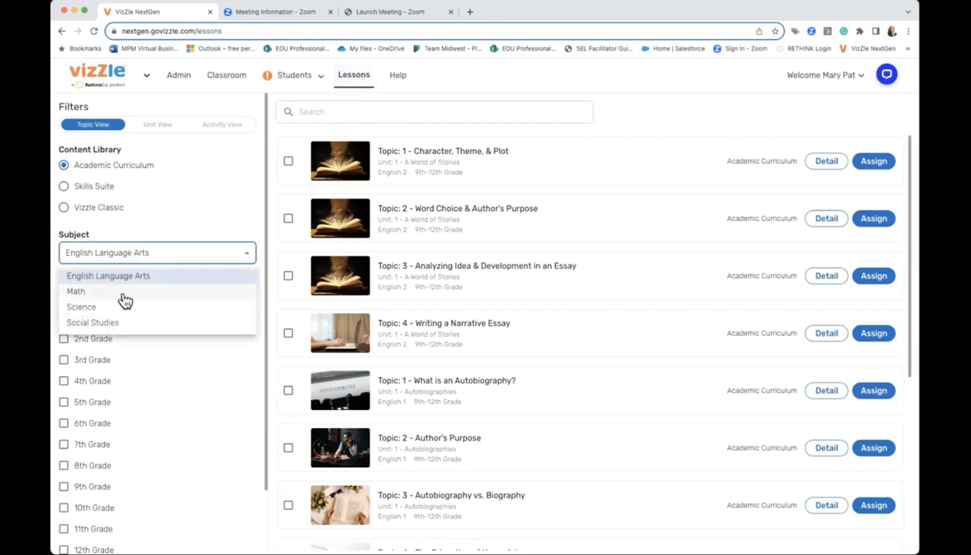
pyautogui.click(75, 292)
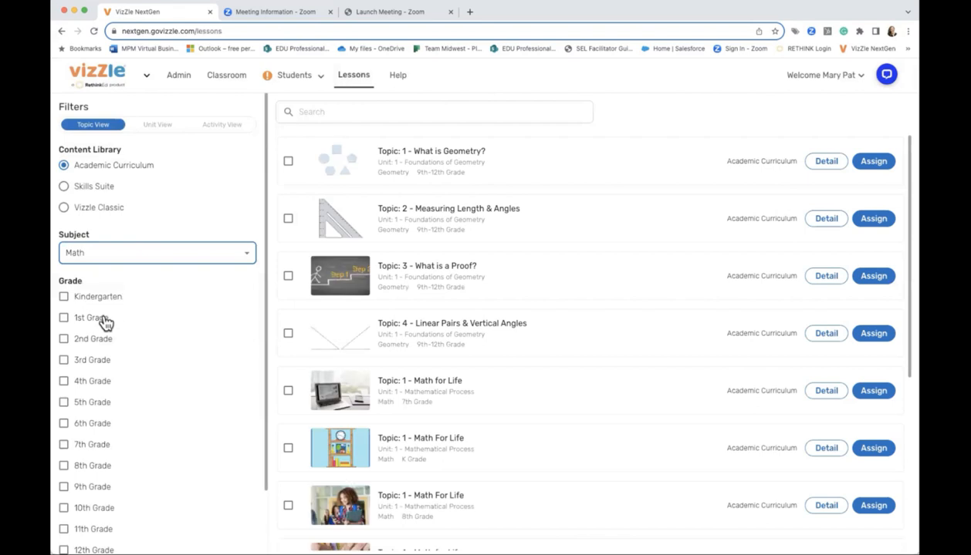
pyautogui.click(64, 317)
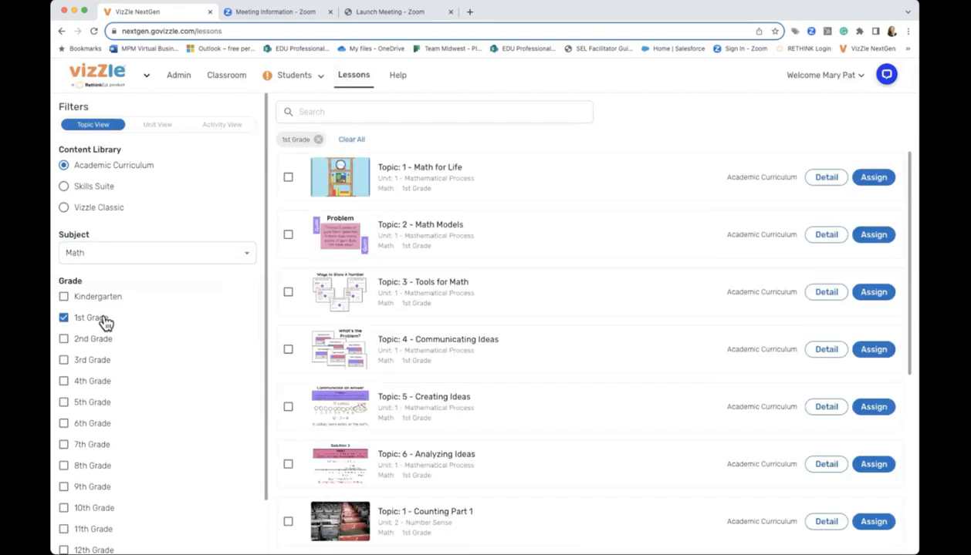
pyautogui.moveTo(158, 129)
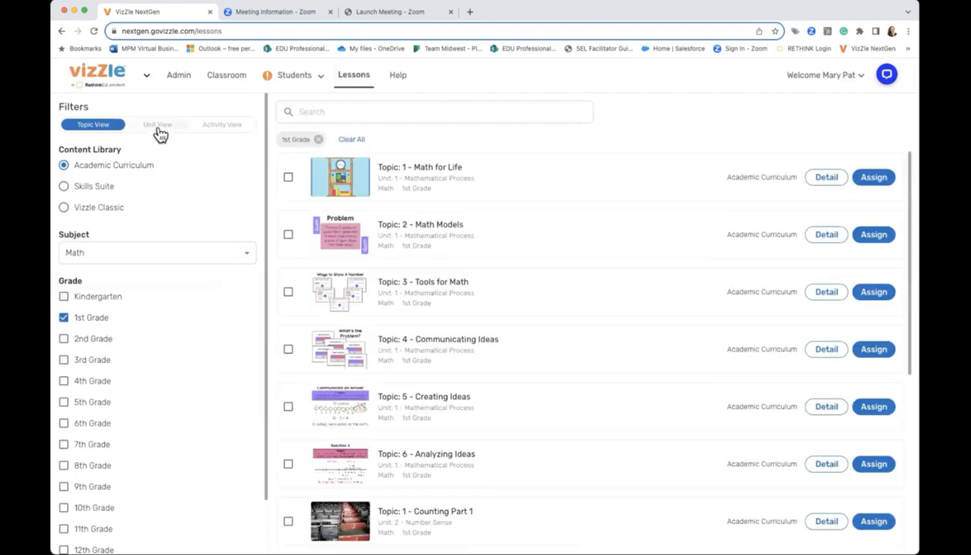
pyautogui.click(158, 124)
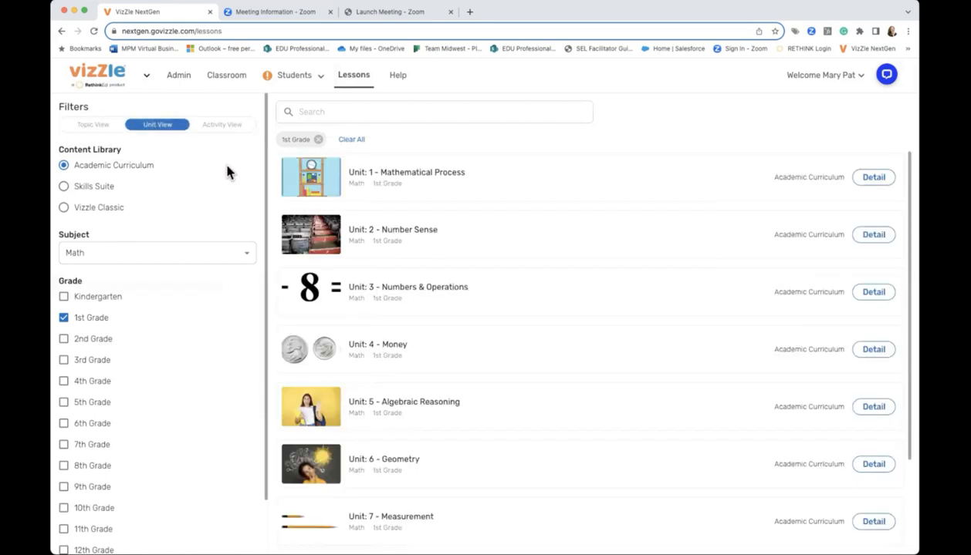
pyautogui.scroll(-3)
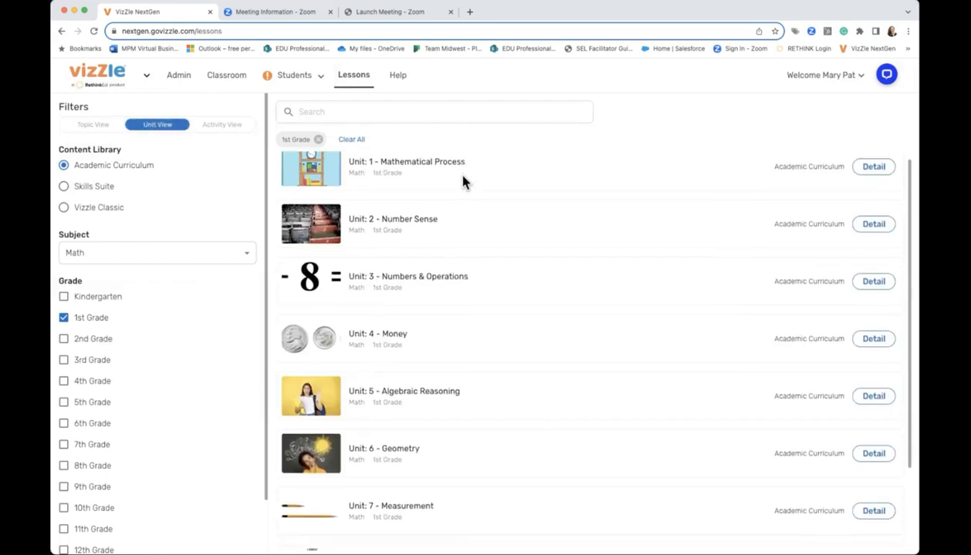
pyautogui.scroll(-3)
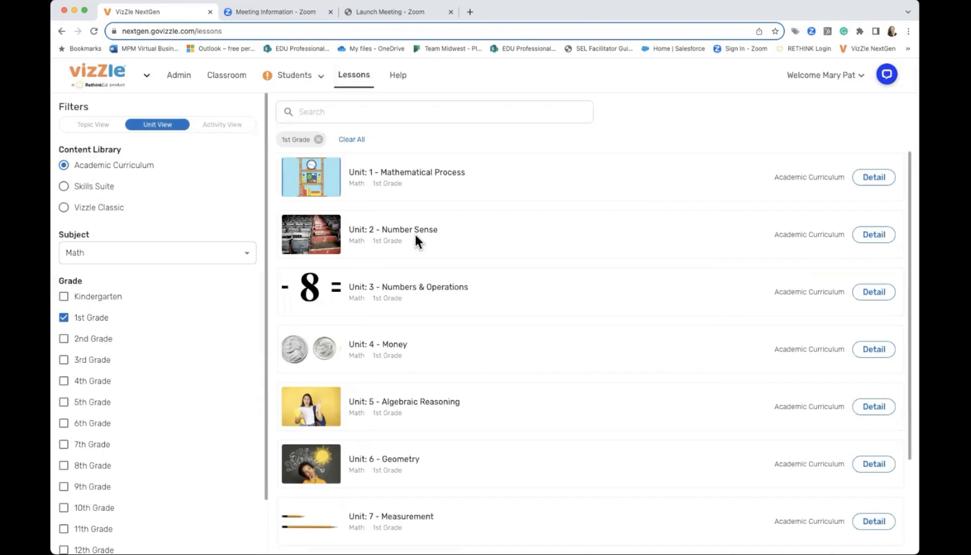
pyautogui.moveTo(515, 245)
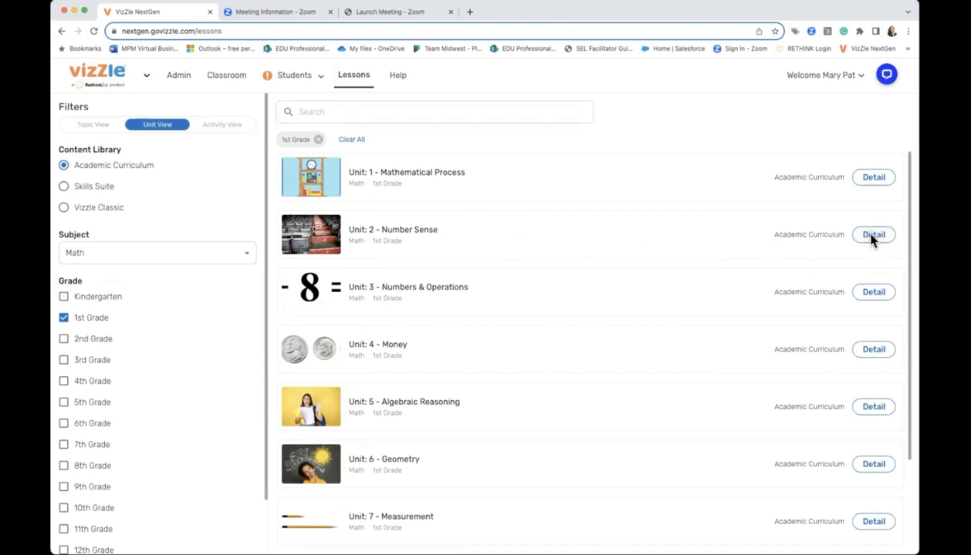
# - Open the Detail page for Unit 2 - Number Sense
pyautogui.click(873, 234)
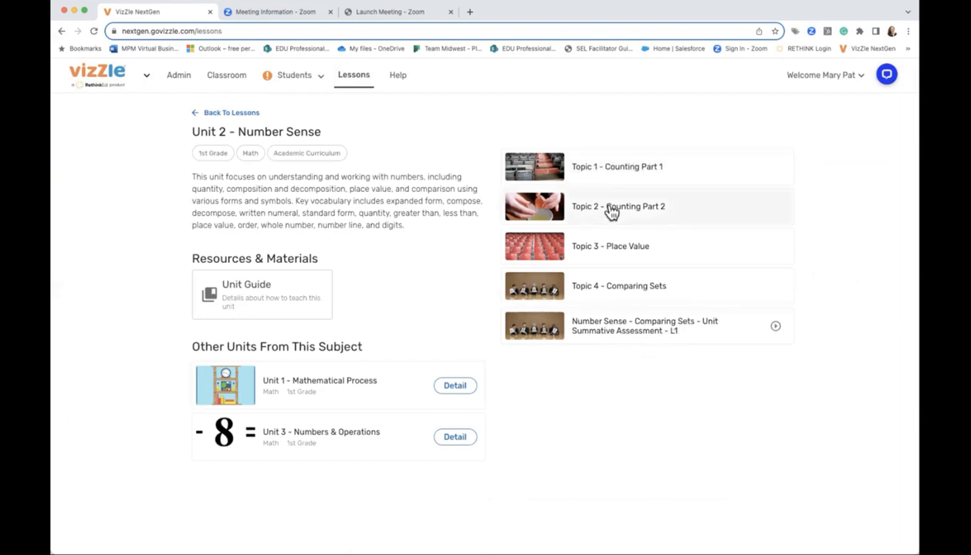
pyautogui.moveTo(623, 333)
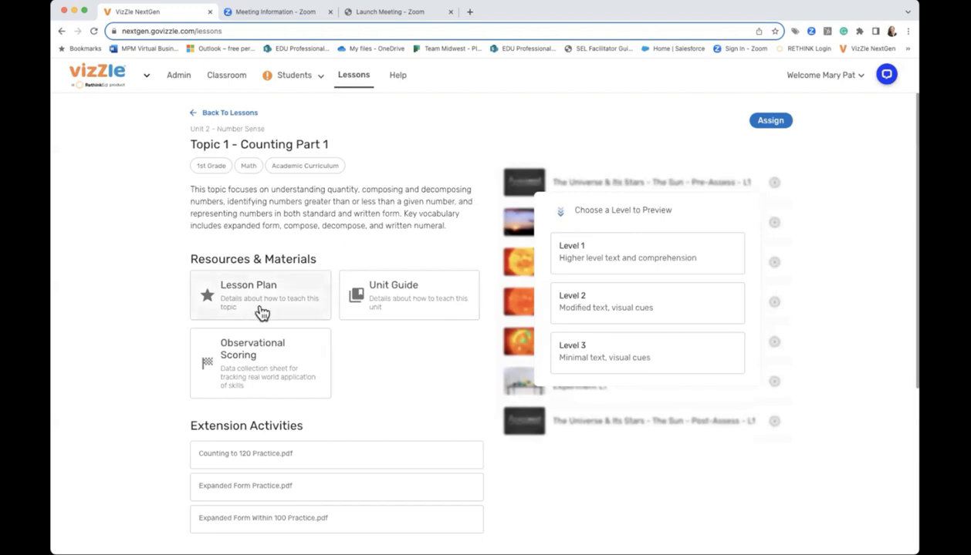
pyautogui.moveTo(385, 304)
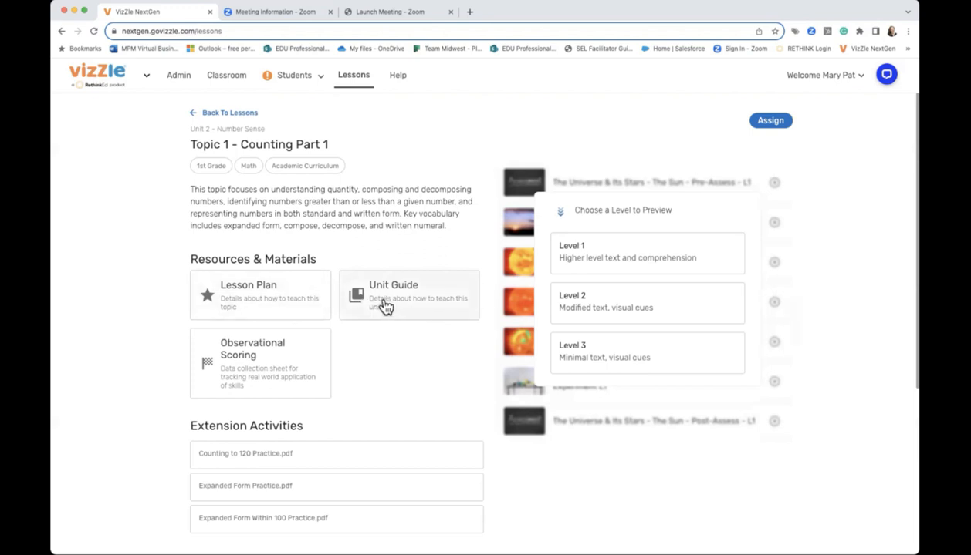
pyautogui.moveTo(393, 376)
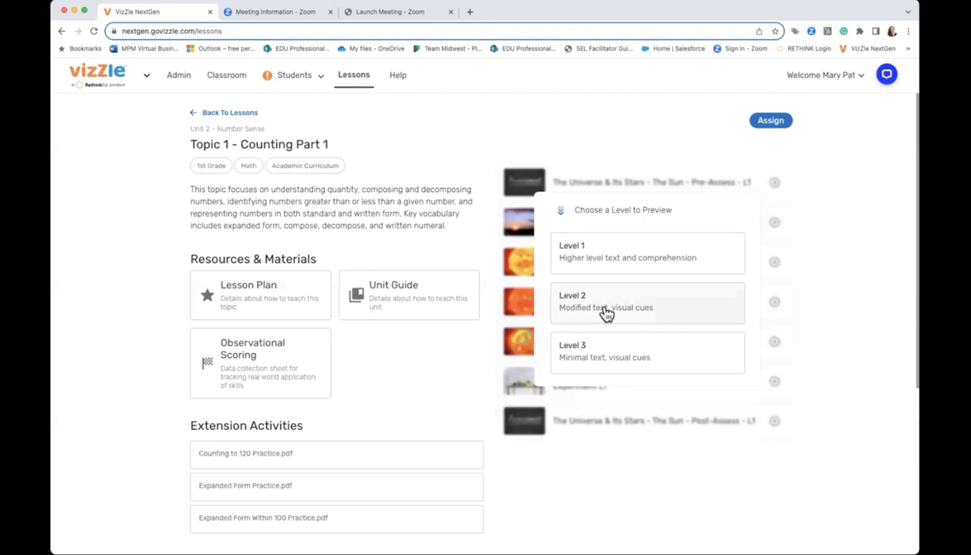
pyautogui.moveTo(606, 313)
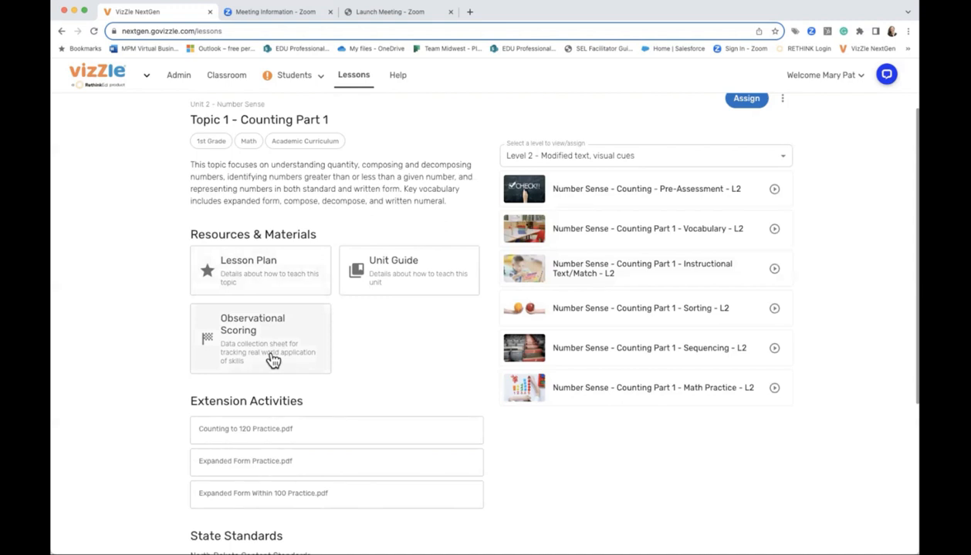
pyautogui.moveTo(271, 404)
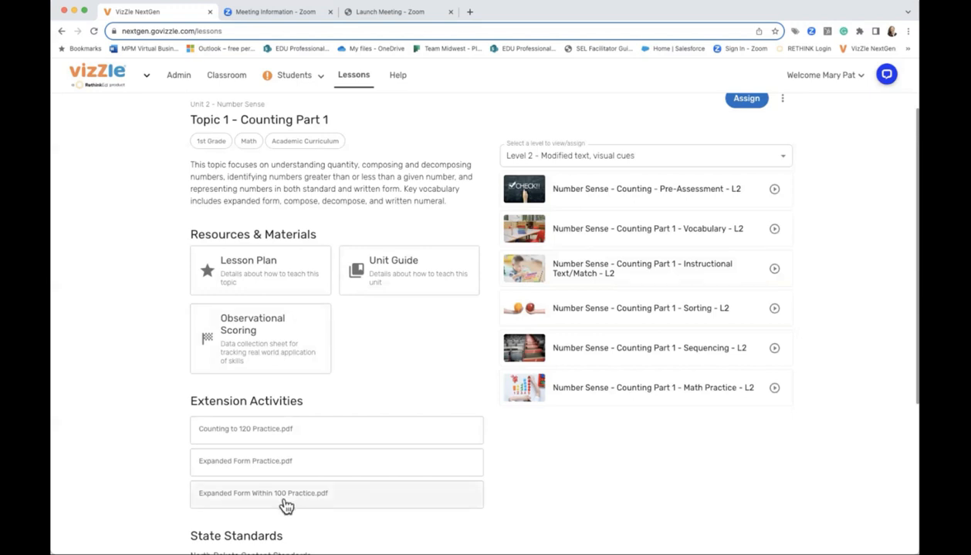
# - Preview an extension activity worksheet, browse its pages, then close the PDF viewer
pyautogui.click(287, 505)
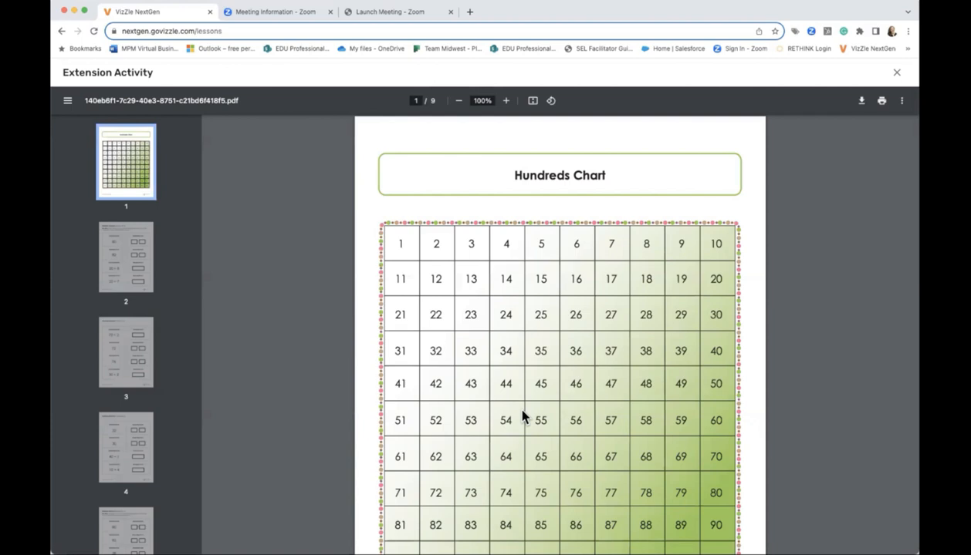
pyautogui.scroll(-3)
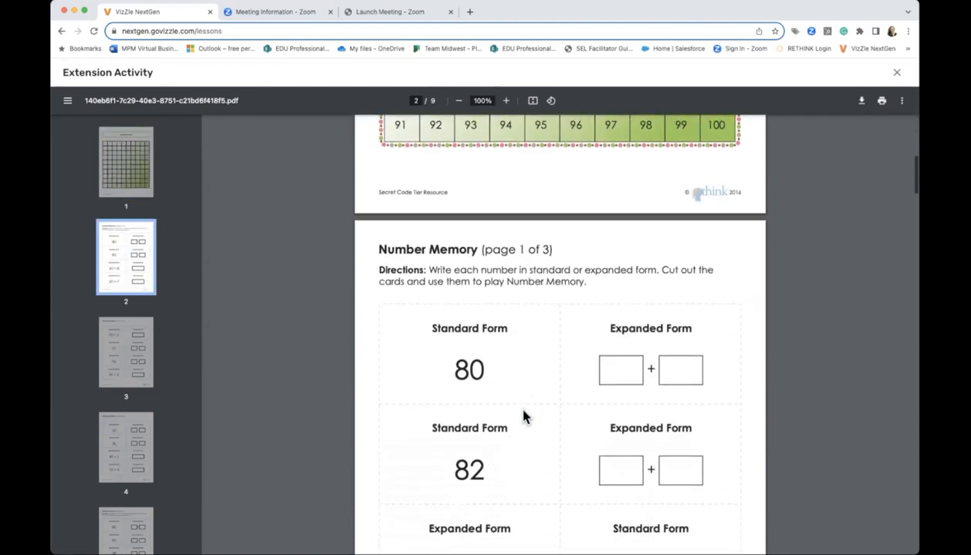
pyautogui.click(125, 160)
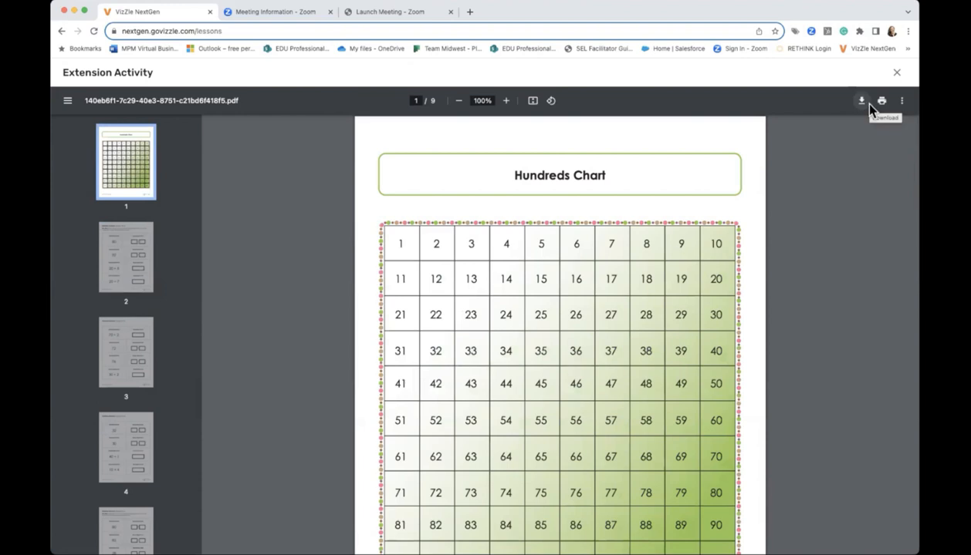
pyautogui.moveTo(880, 101)
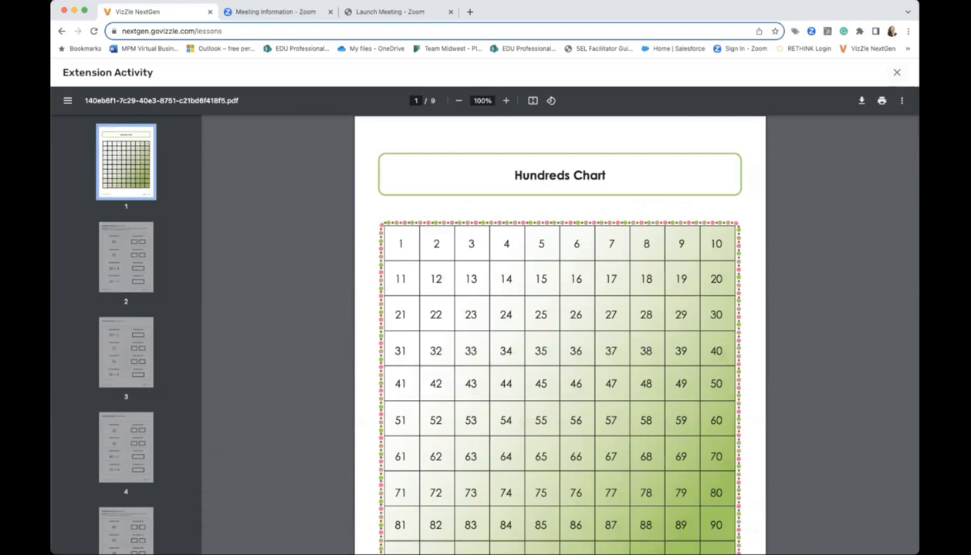
pyautogui.click(895, 72)
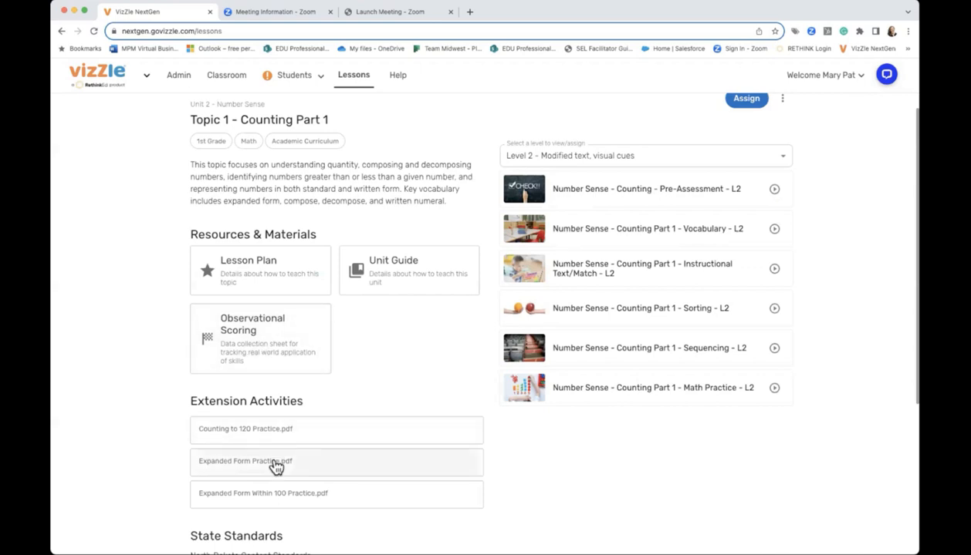
pyautogui.moveTo(108, 383)
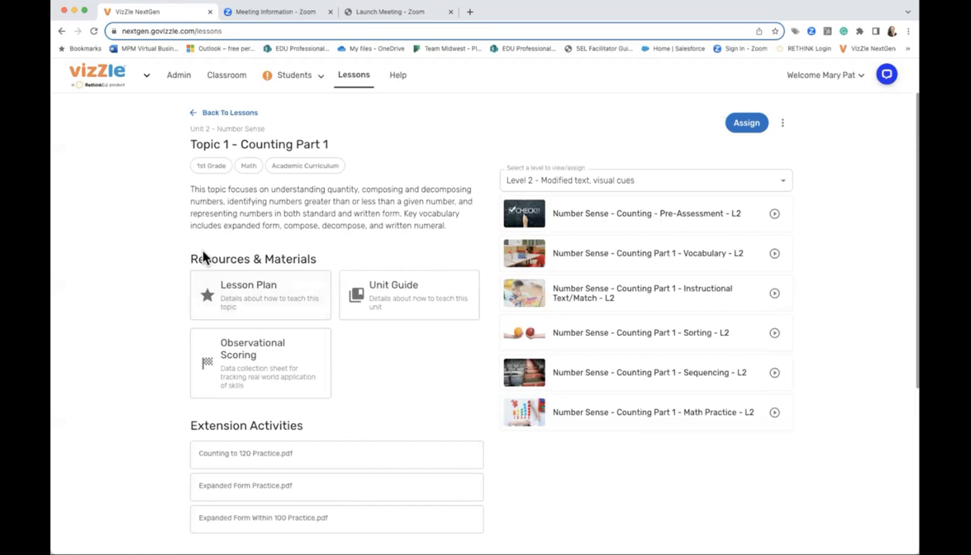
pyautogui.moveTo(244, 120)
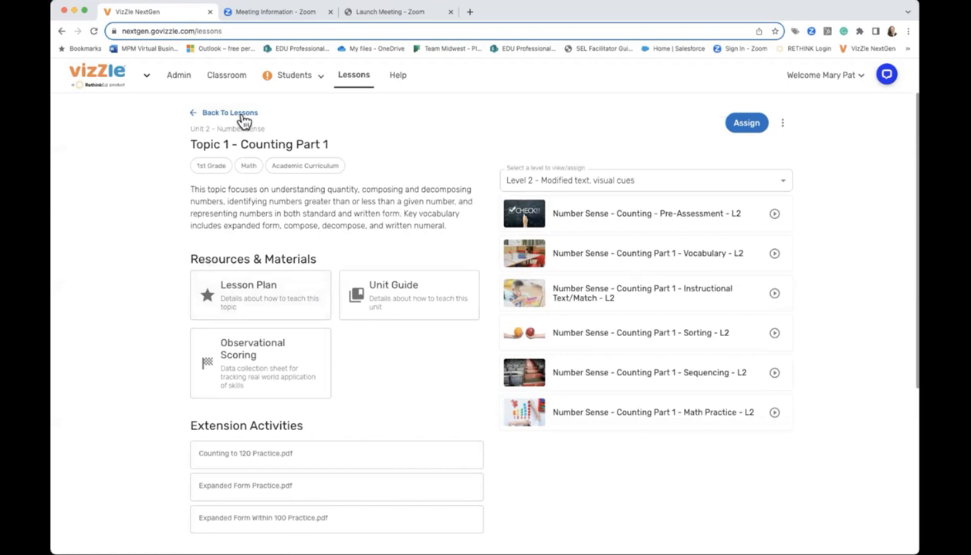
# - Return to lessons and filter to Skills Suite, Transition/Vocational Skills, 6th Grade instead of 1st Grade
pyautogui.click(229, 112)
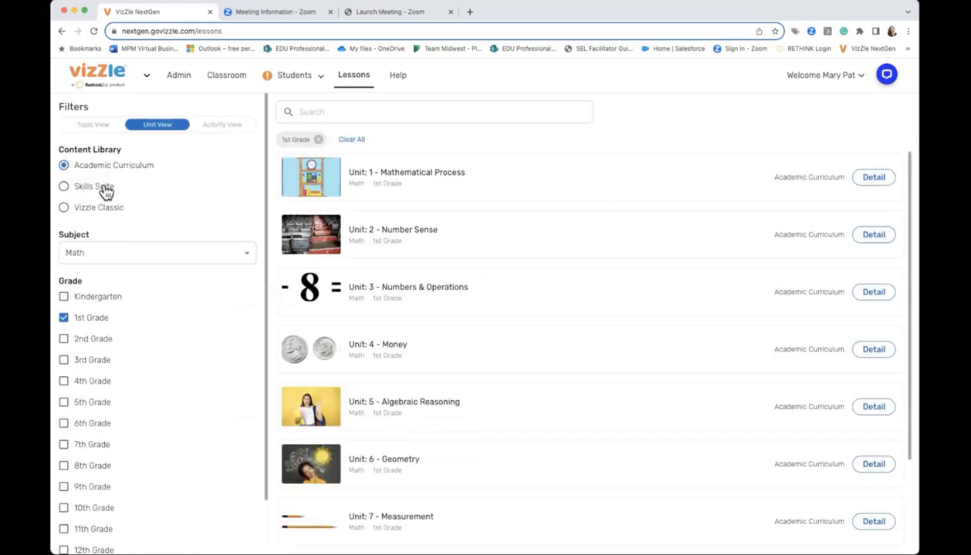
pyautogui.click(64, 186)
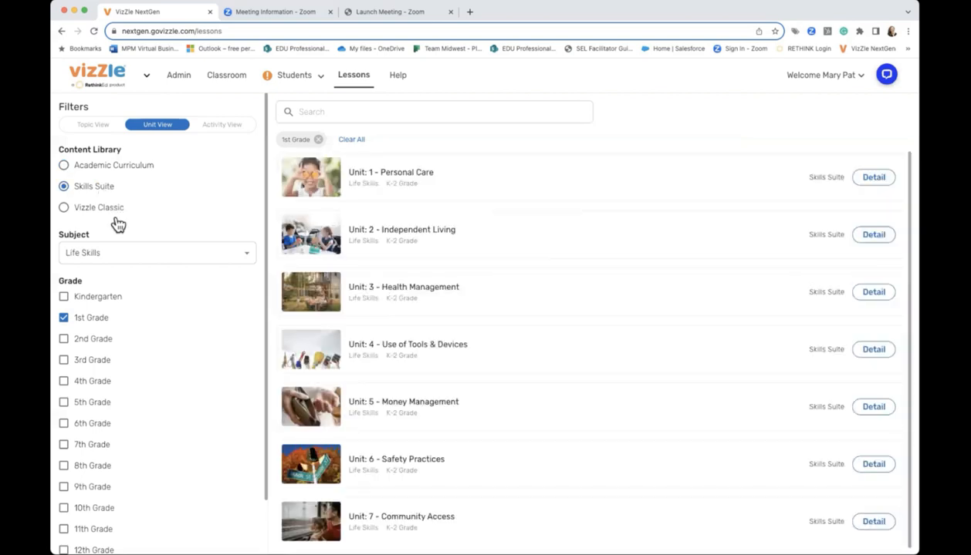
pyautogui.click(154, 253)
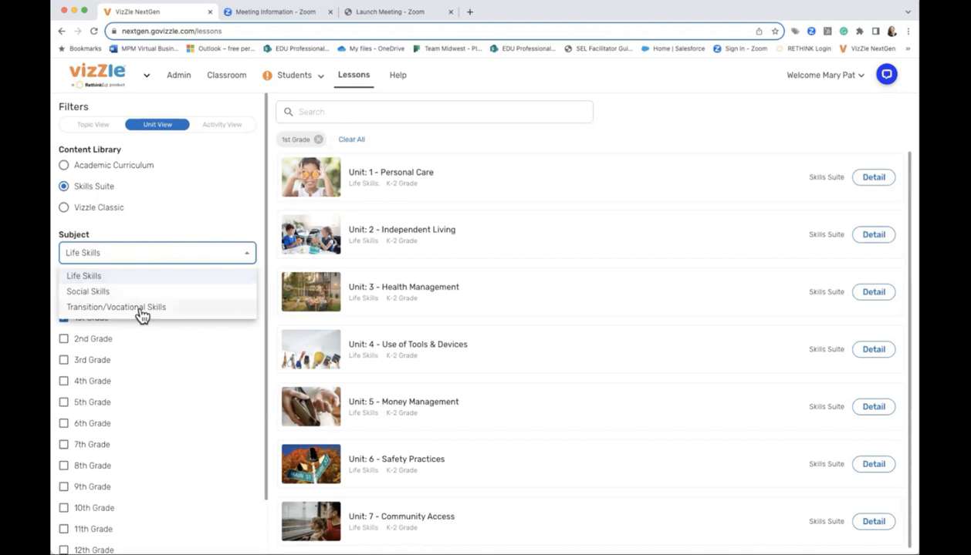
pyautogui.click(116, 307)
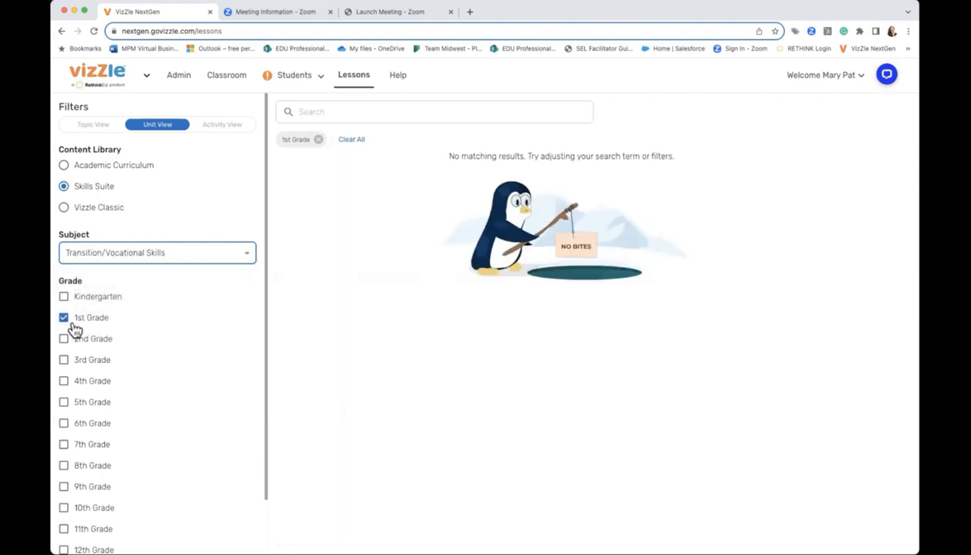
pyautogui.click(64, 318)
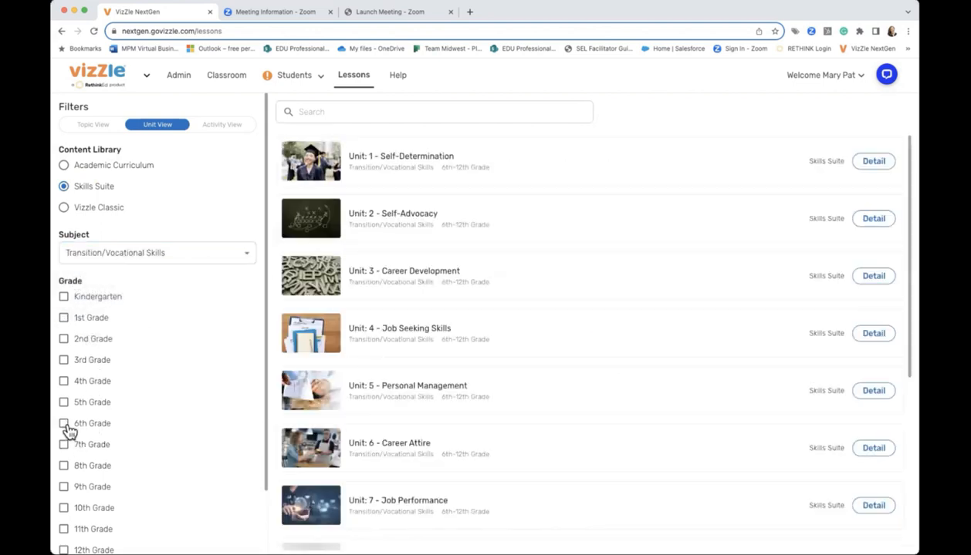
pyautogui.click(64, 423)
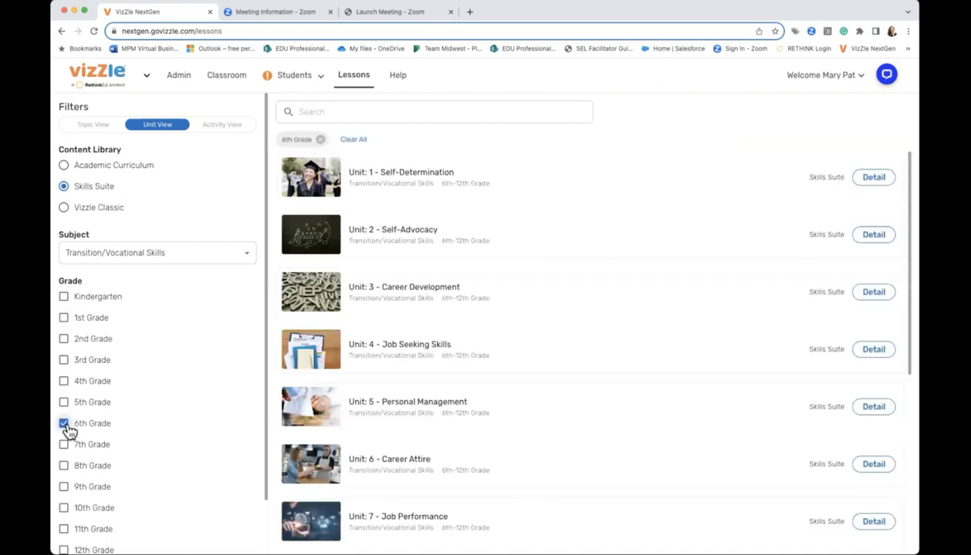
pyautogui.scroll(-3)
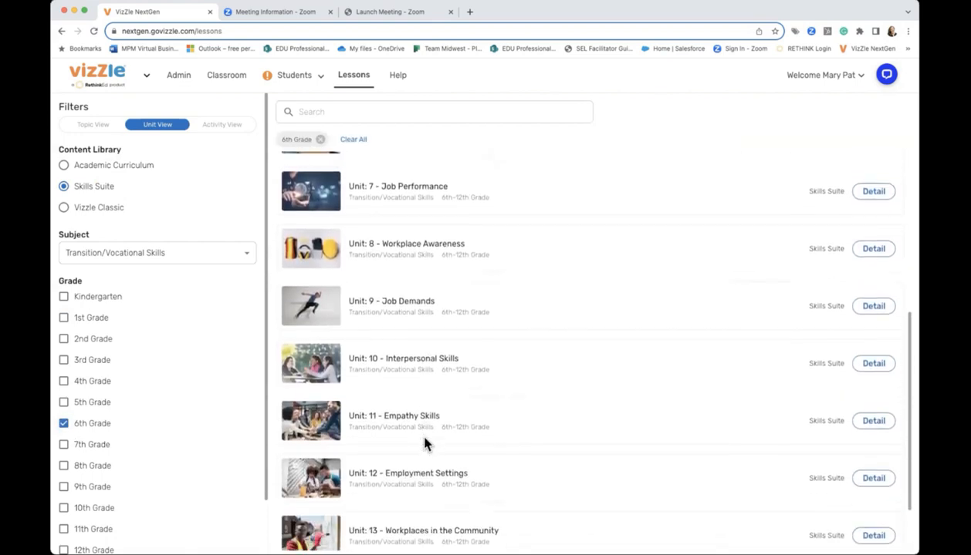
pyautogui.scroll(-3)
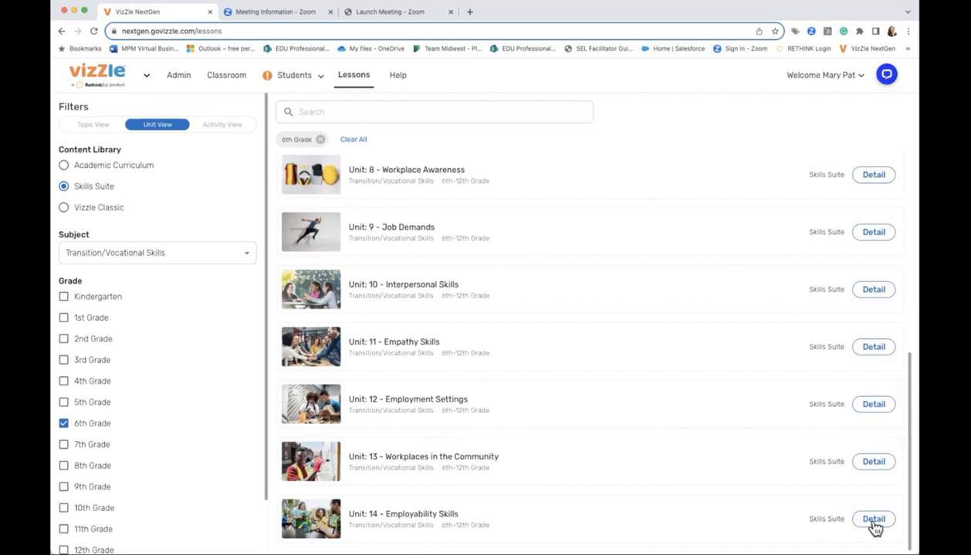
# - Open Unit 14 - Employability Skills details, then Topic 3 - Part-time Employment
pyautogui.click(872, 518)
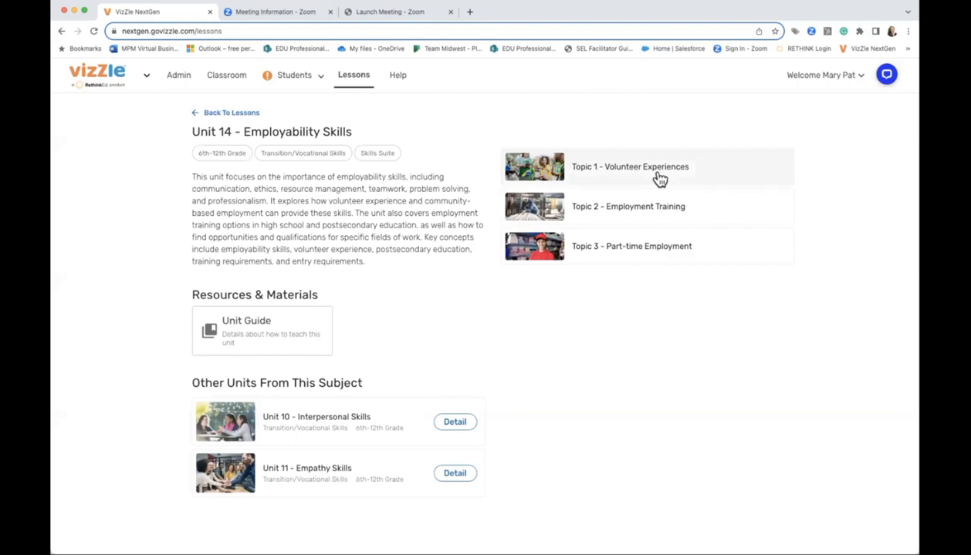
pyautogui.moveTo(652, 242)
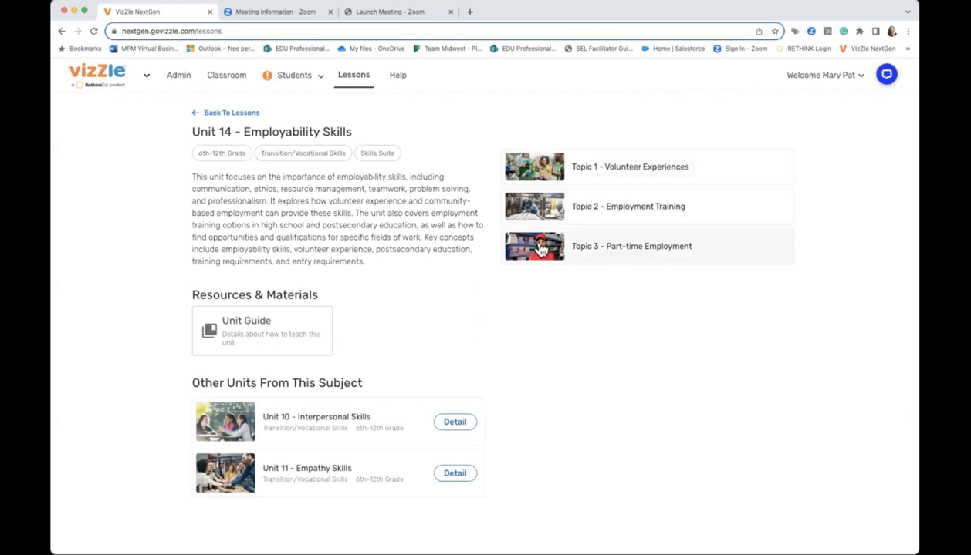
pyautogui.click(632, 246)
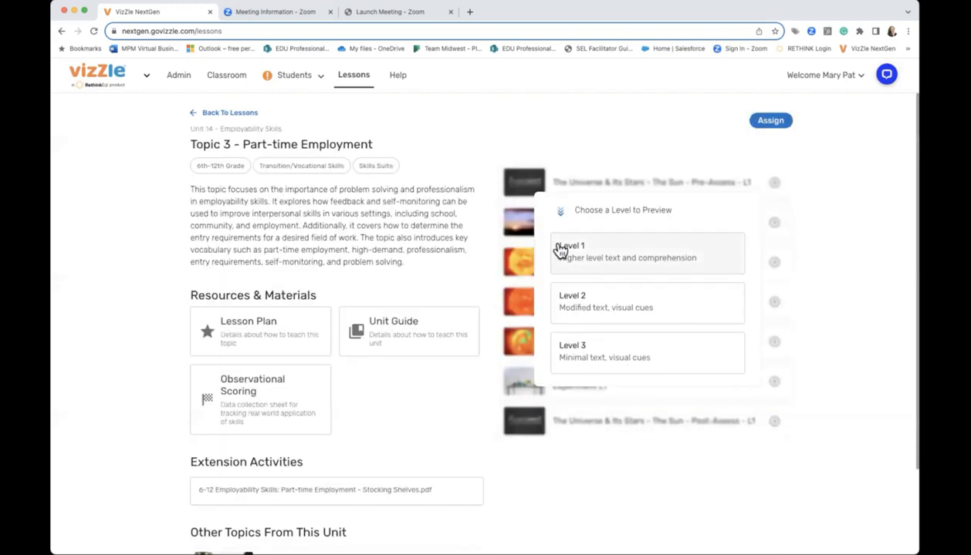
pyautogui.moveTo(139, 407)
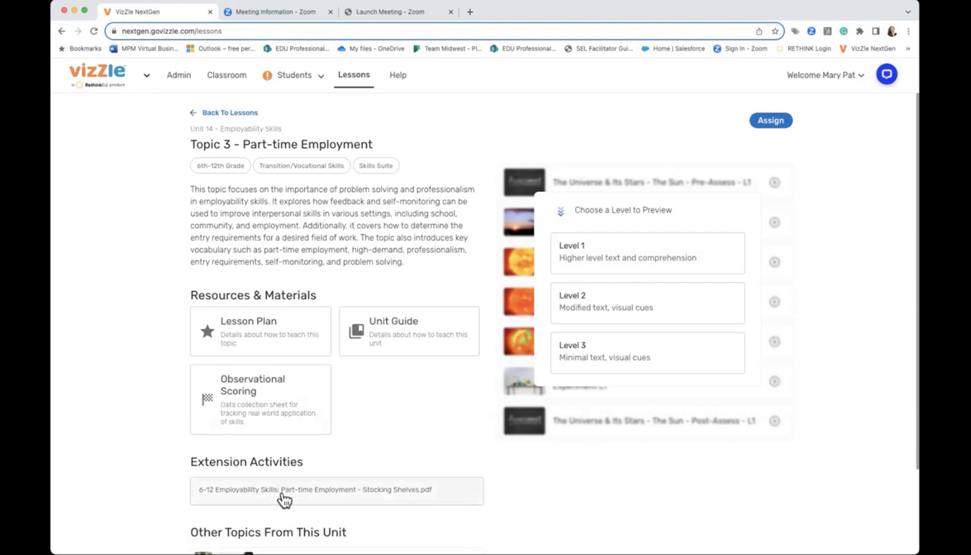
# - Open the Stocking Shelves extension activity PDF and scroll through its pages
pyautogui.click(314, 490)
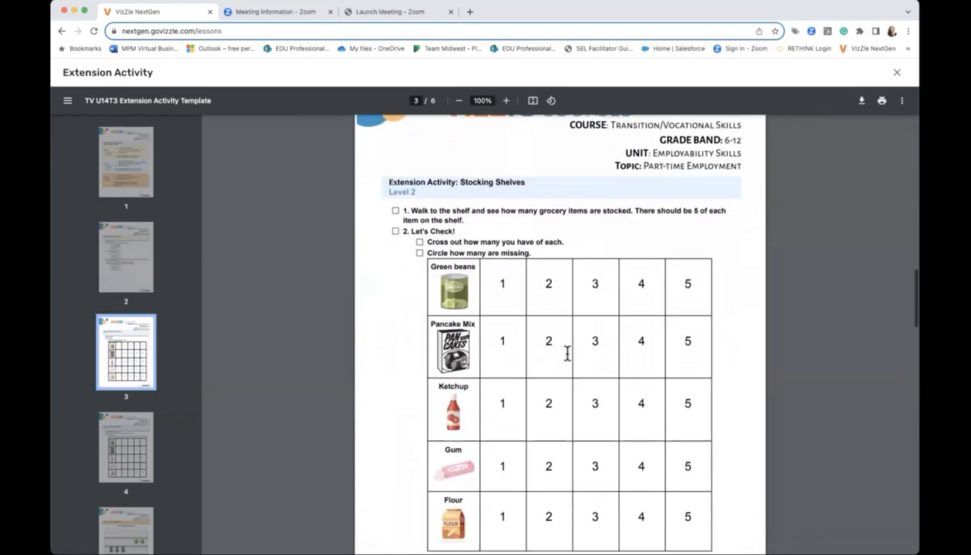
pyautogui.scroll(-3)
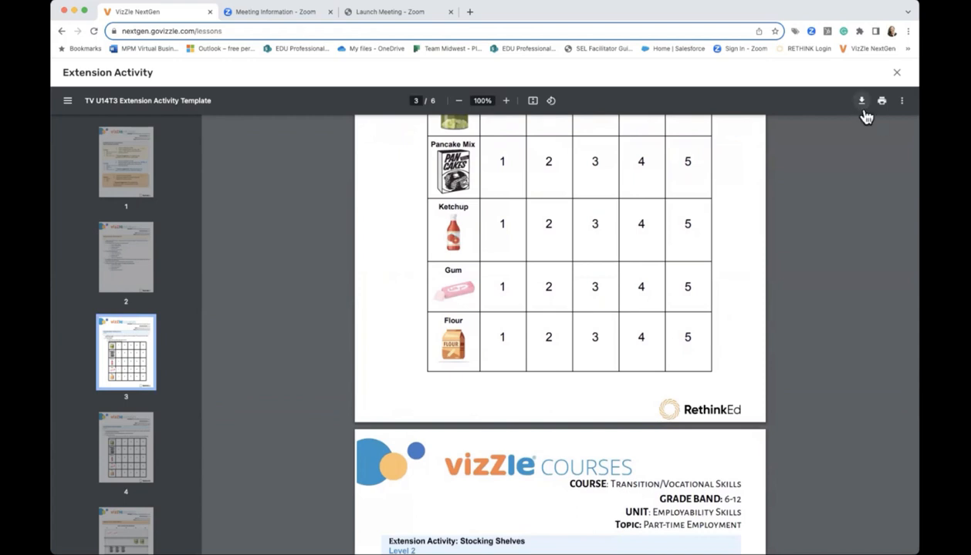
pyautogui.moveTo(884, 116)
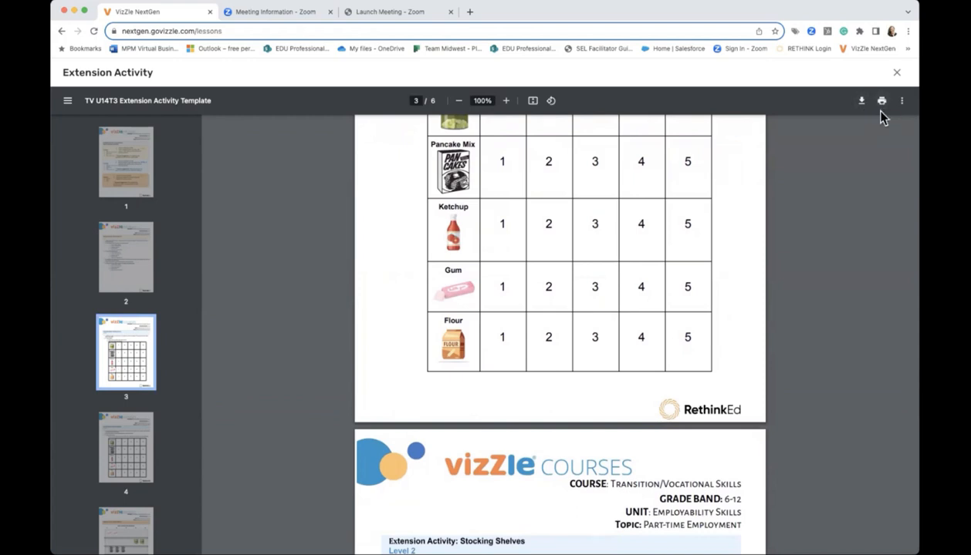